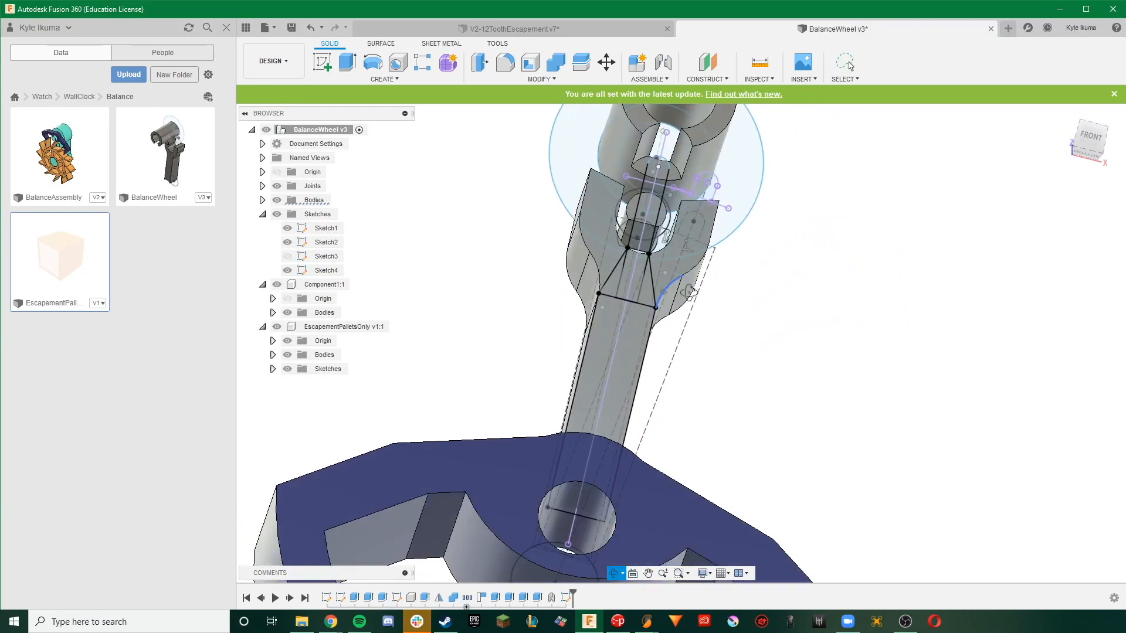
Step: Finish the pallet fork sketch, assemble the mounts and save BalanceWheel as version 4
left_click(347, 62)
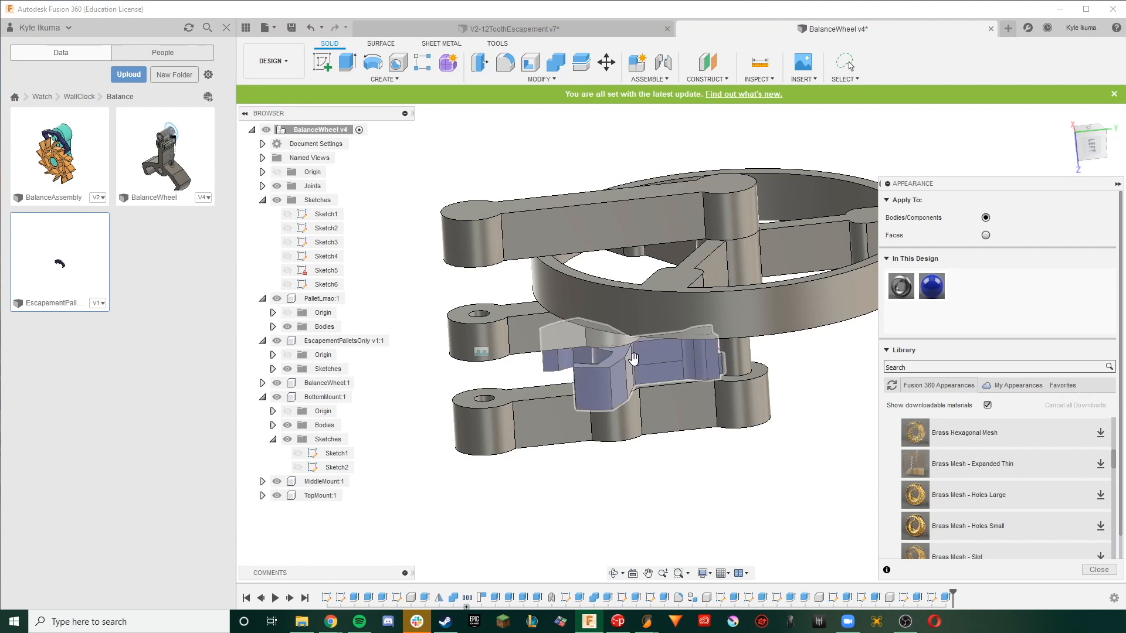
left_click(962, 286)
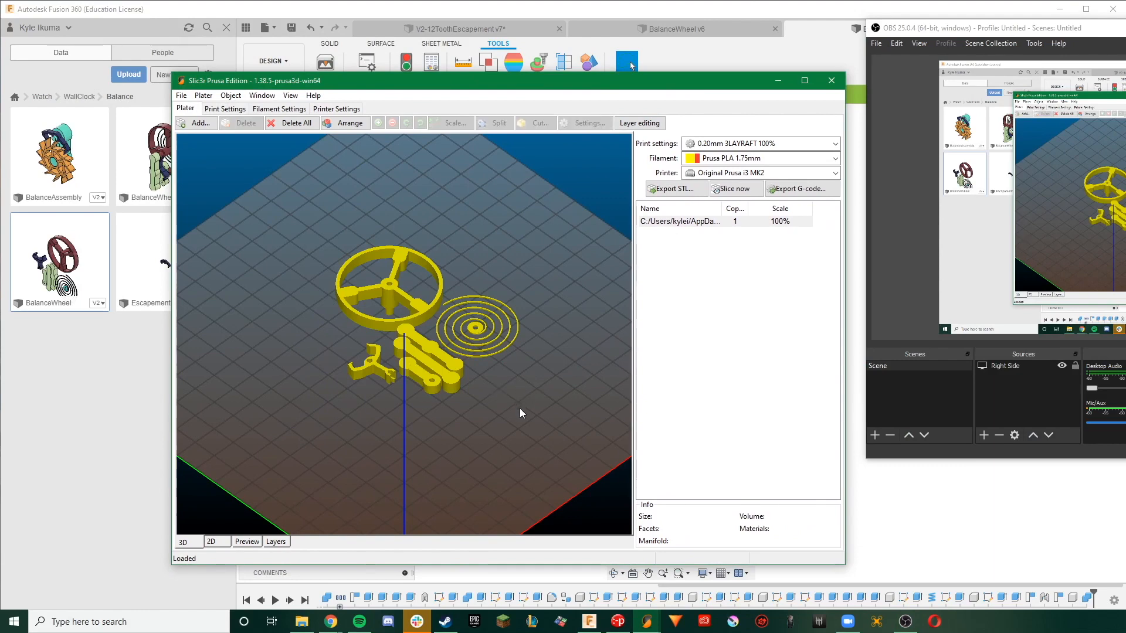
left_click(279, 108)
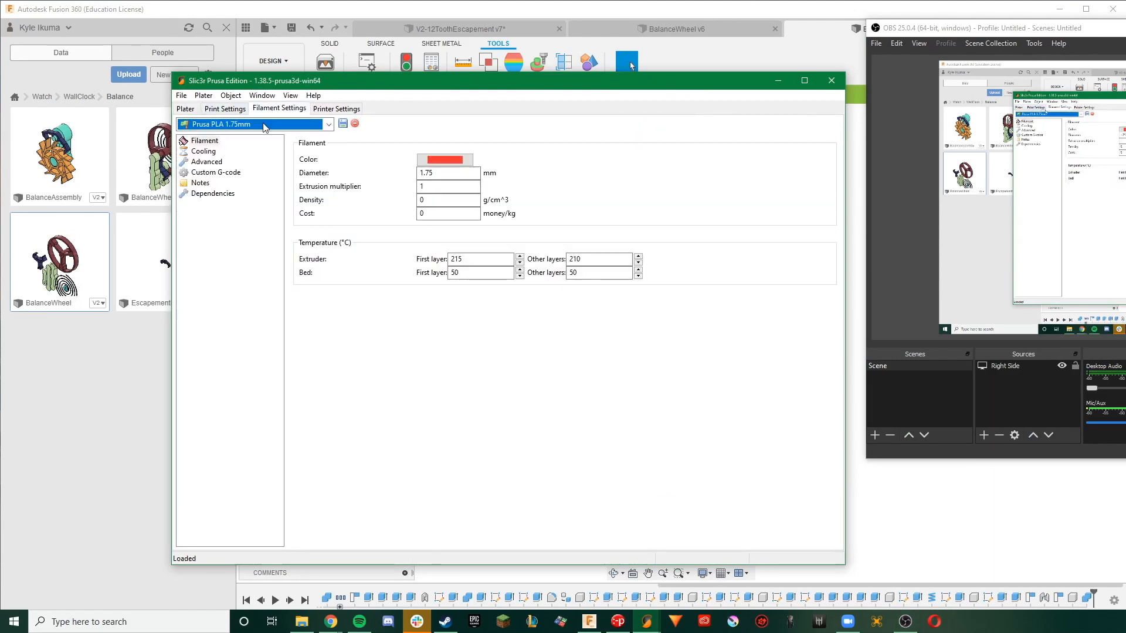
left_click(224, 108)
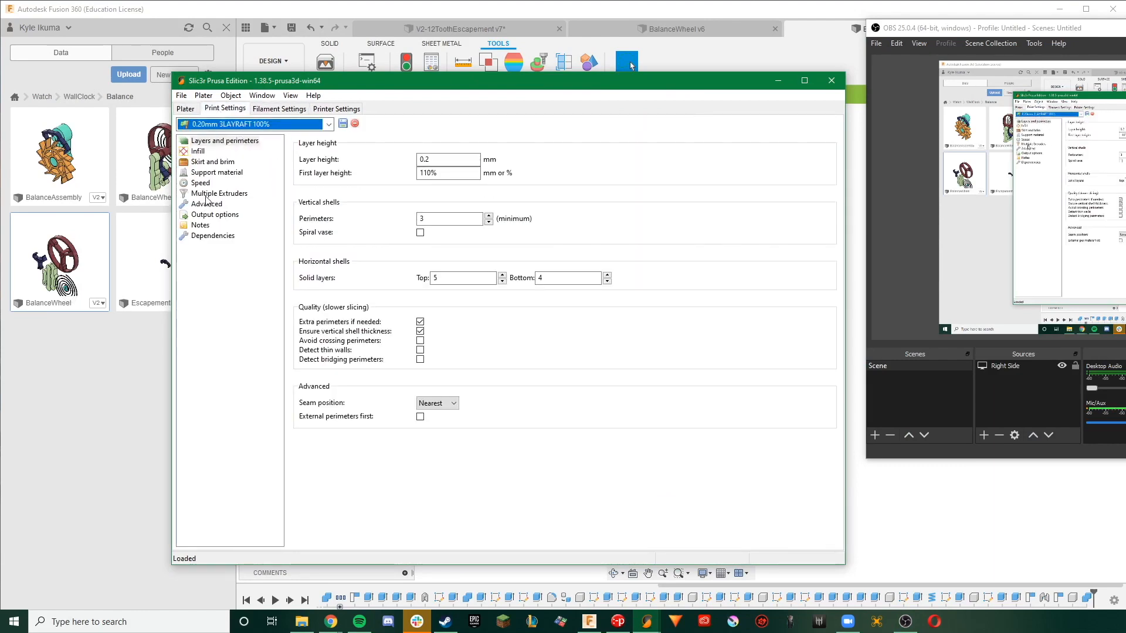
left_click(184, 107)
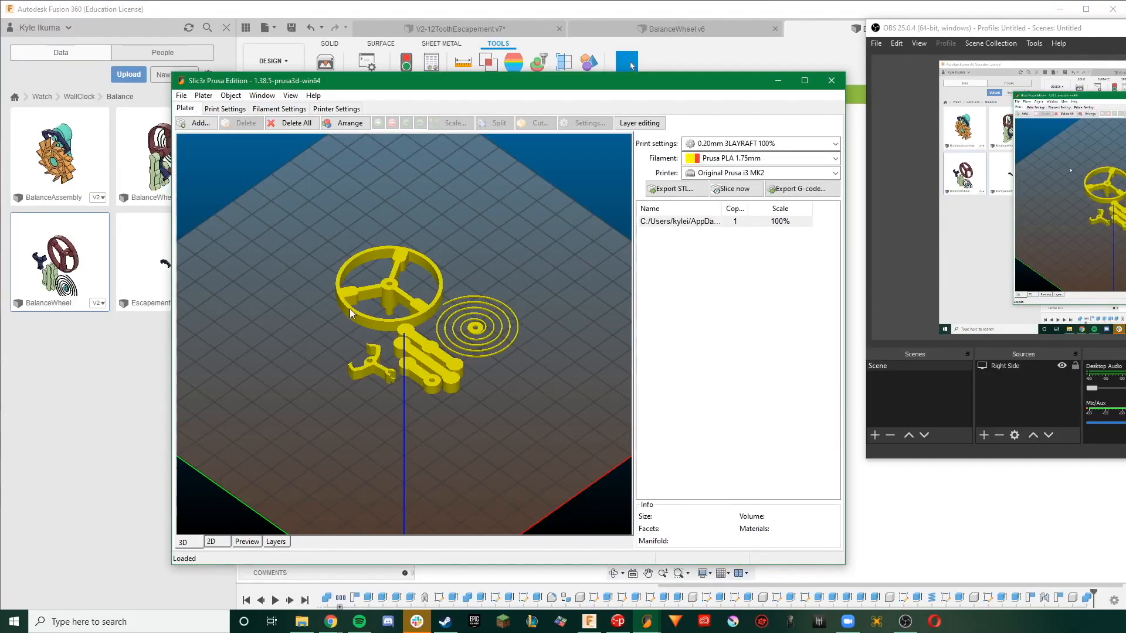
left_click(732, 188)
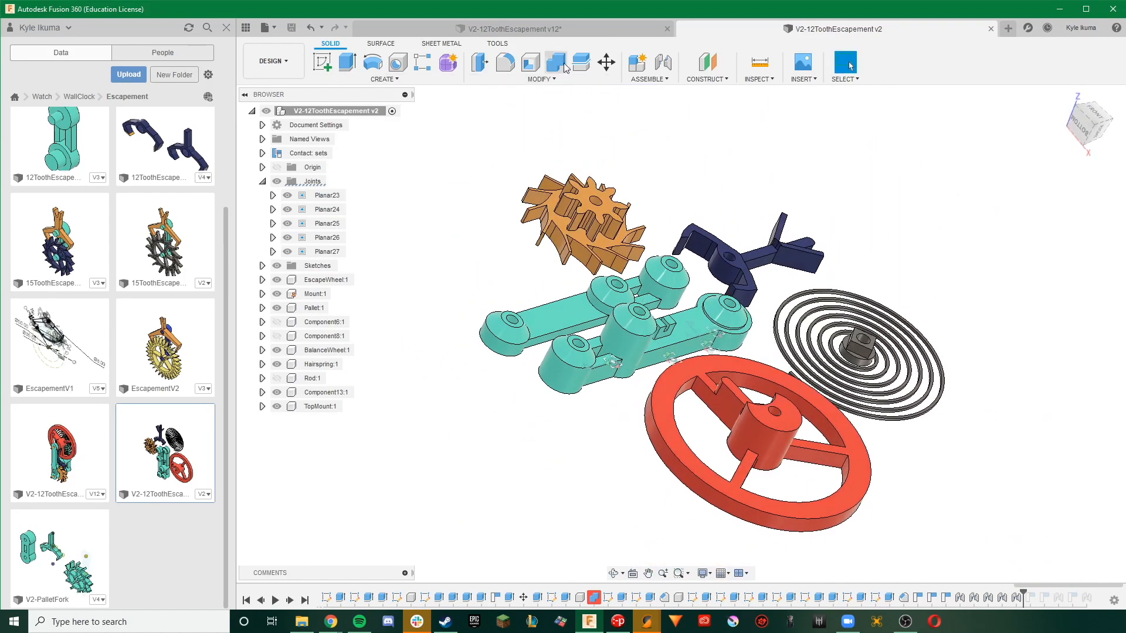
Step: Combine the escapement bodies into a new component saved as V3-escapement-assm
left_click(555, 62)
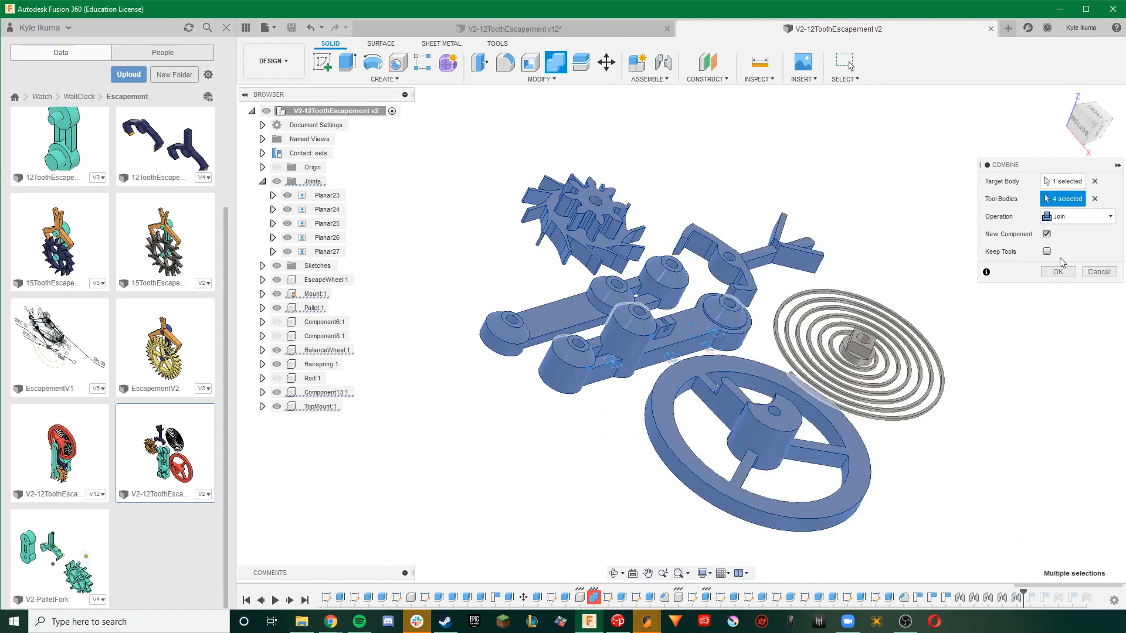
left_click(1057, 271)
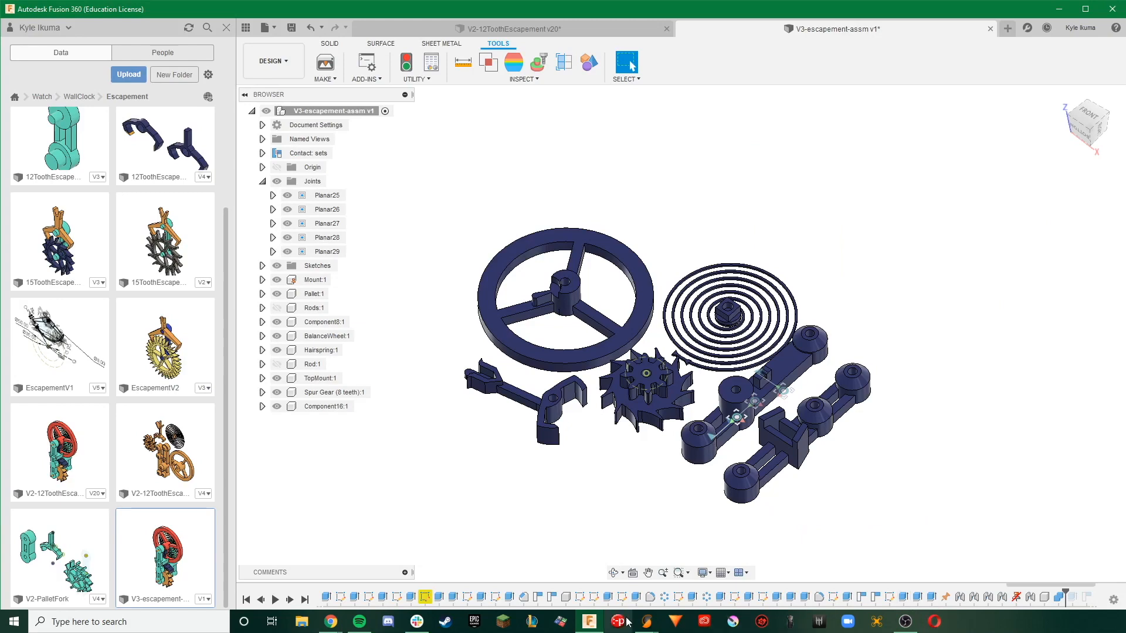
Step: Slice the assembly in Slic3r and show its layer preview
left_click(848, 182)
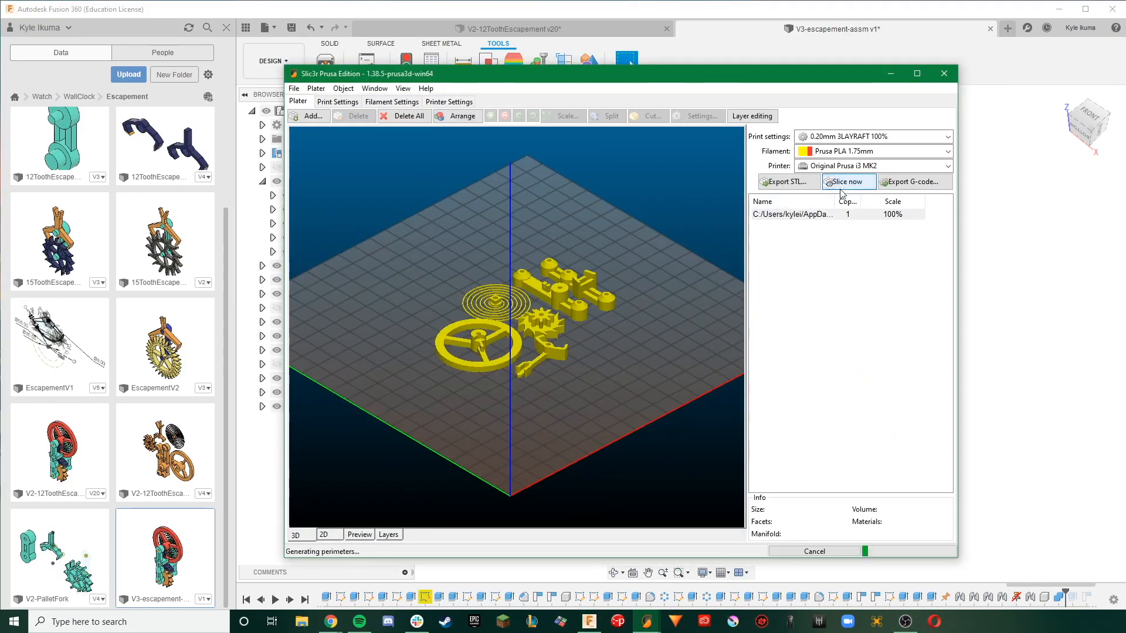
left_click(847, 182)
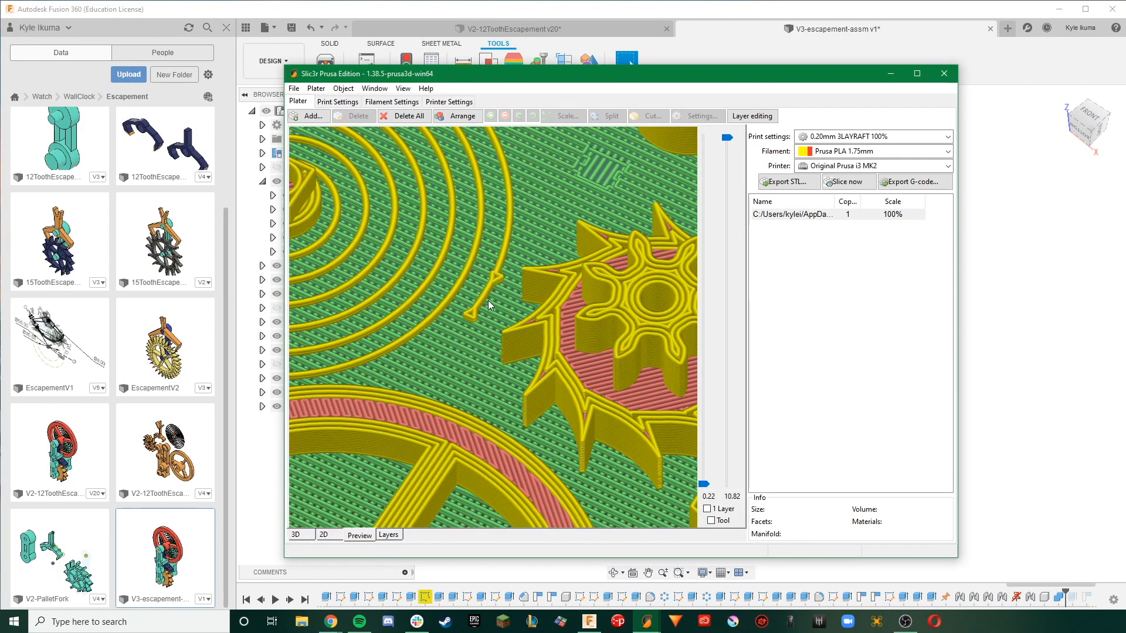